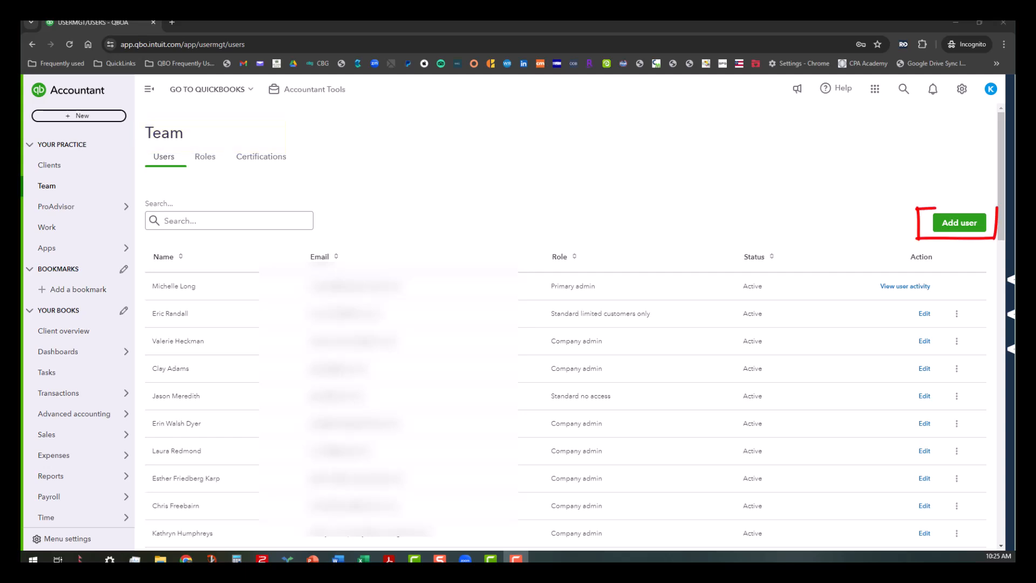
{"action": "mouse_move", "coordinate": [959, 222]}
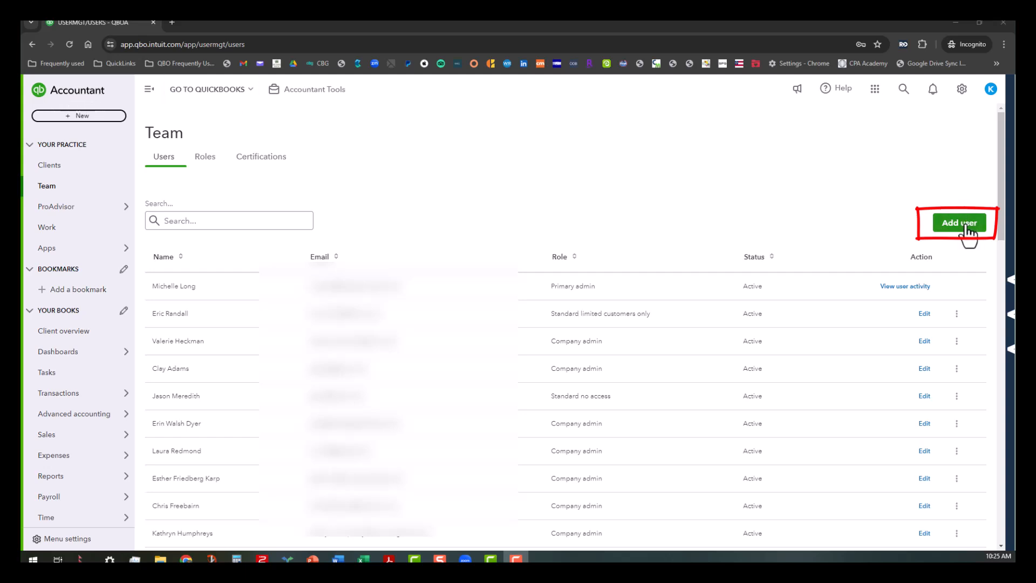
Start adding a new user from the Team Users list.
{"action": "left_click", "coordinate": [958, 222]}
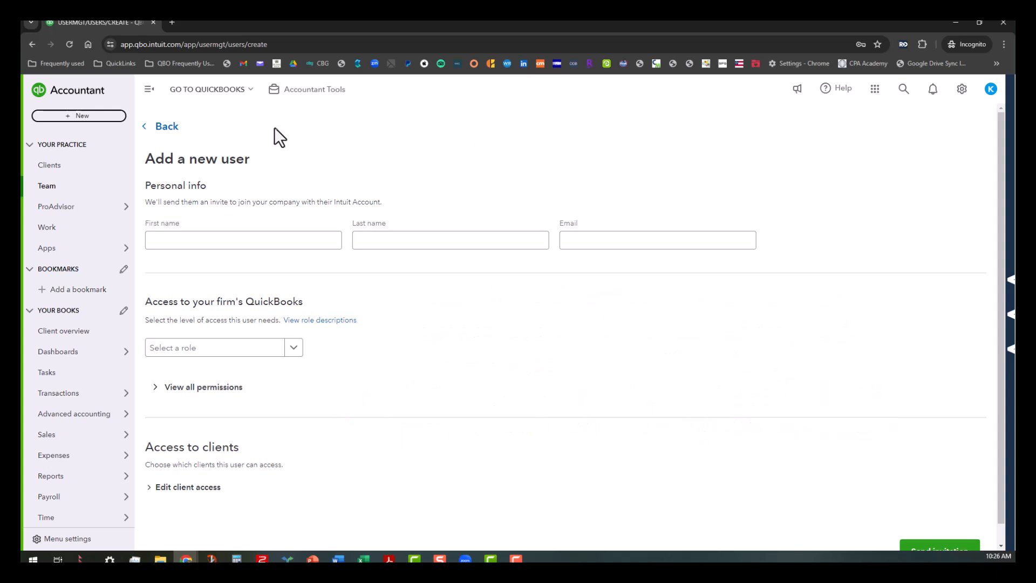
Return to Team, show Certifications, and expand Michelle Long's six QuickBooks certifications with expiration dates.
{"action": "left_click", "coordinate": [165, 127]}
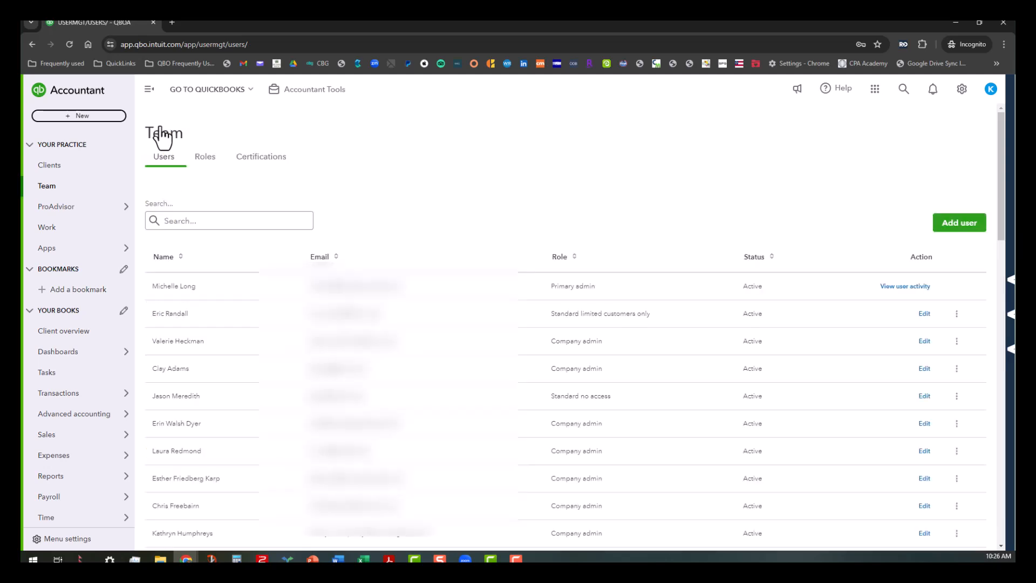
{"action": "left_click", "coordinate": [260, 157]}
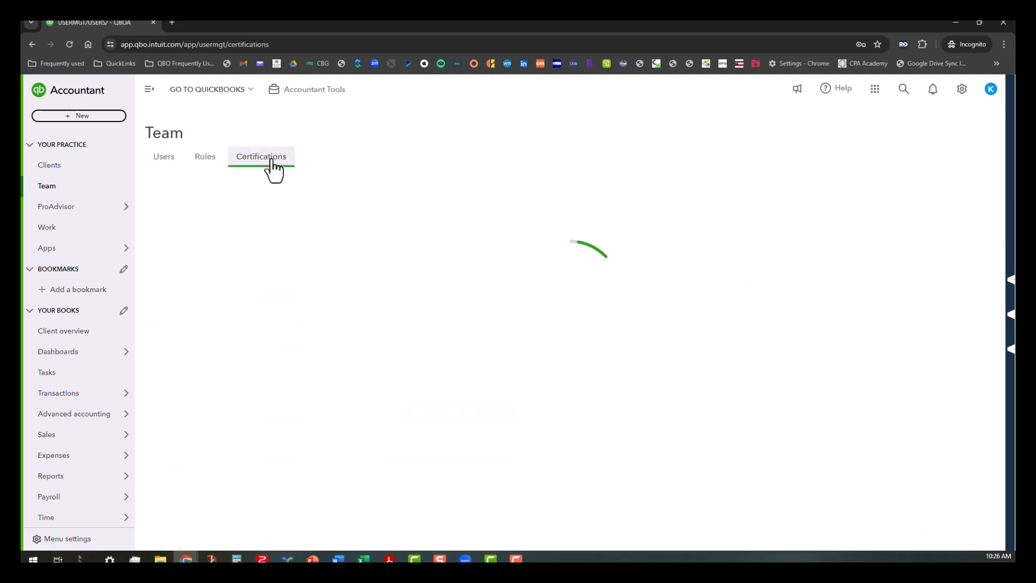
{"action": "left_click", "coordinate": [260, 157]}
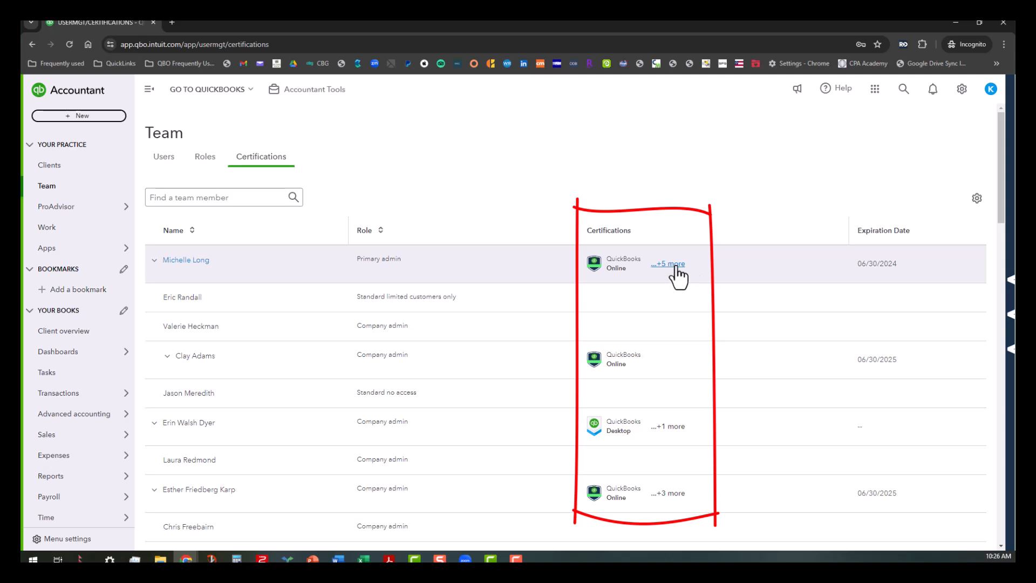
{"action": "left_click", "coordinate": [668, 263]}
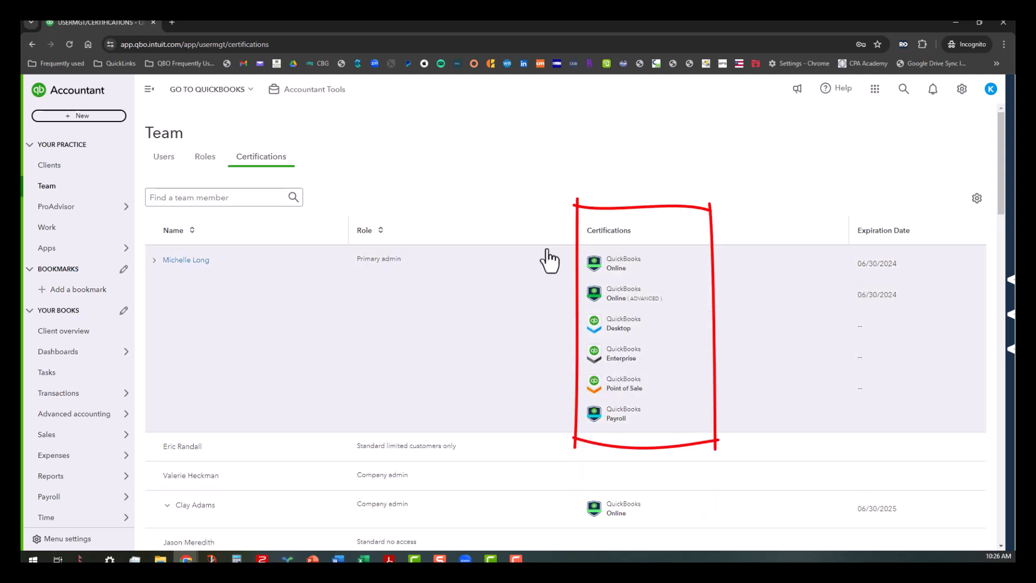
{"action": "mouse_move", "coordinate": [446, 195]}
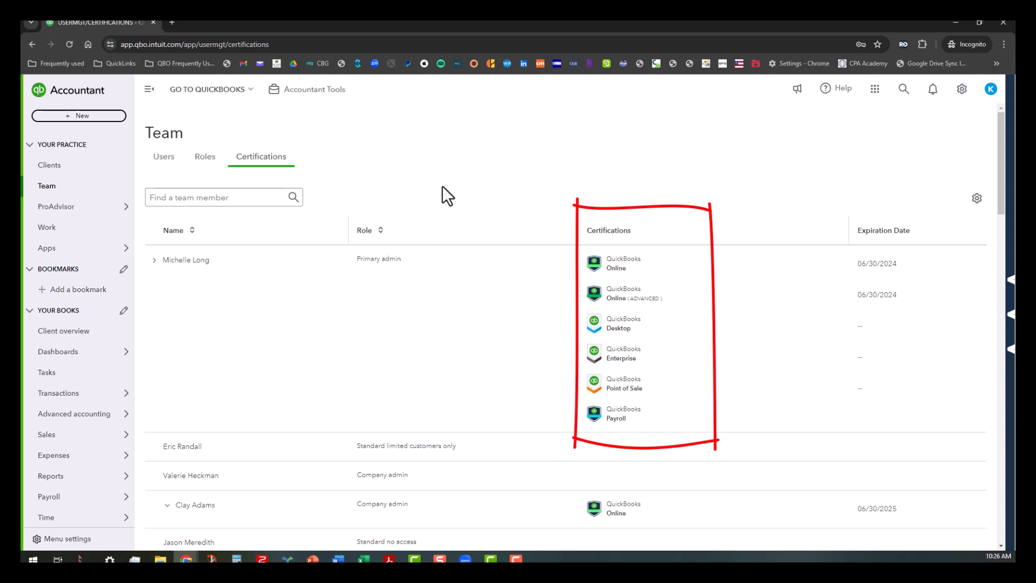